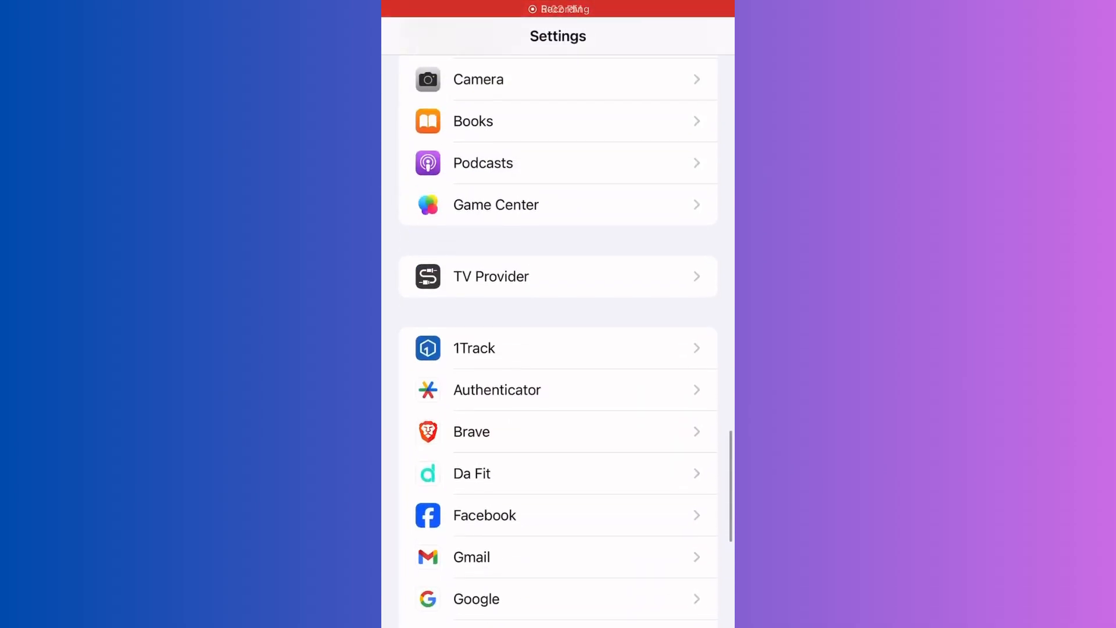
# Scroll the Settings app list down to the Meet entry and select it.
pyautogui.scroll(3)
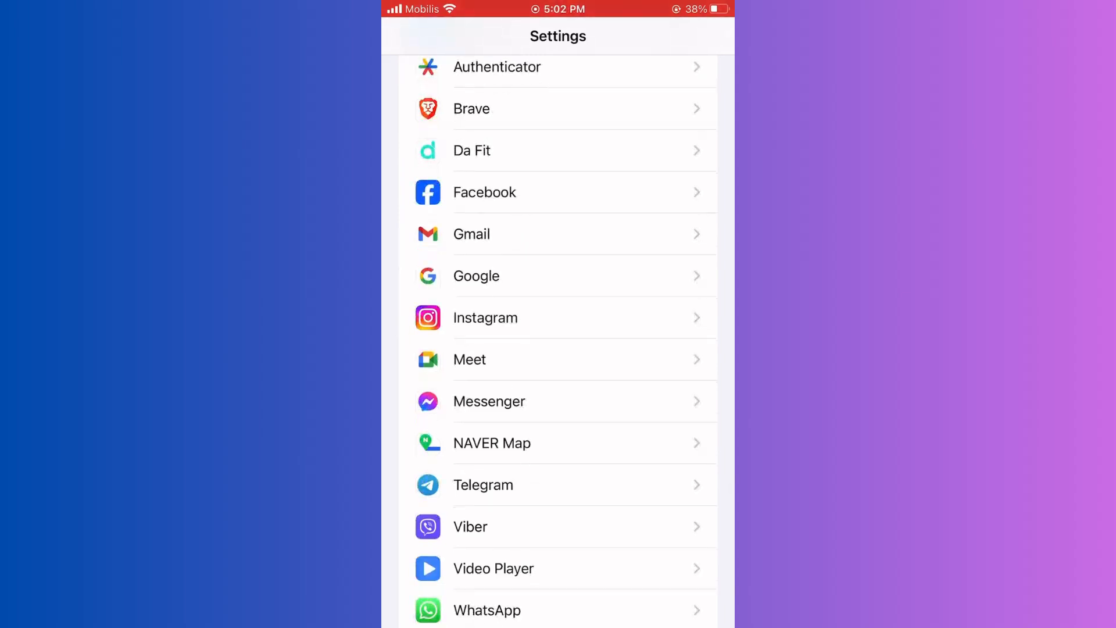
pyautogui.click(556, 360)
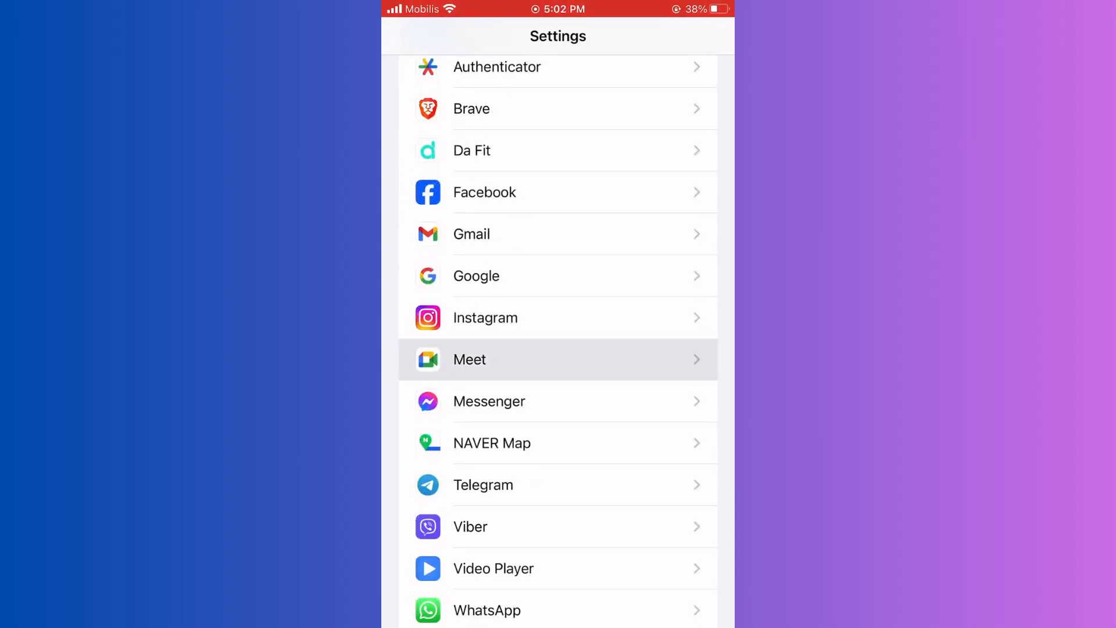
# Turn on Meet's Microphone permission, then launch Google Meet to its home screen.
pyautogui.click(557, 359)
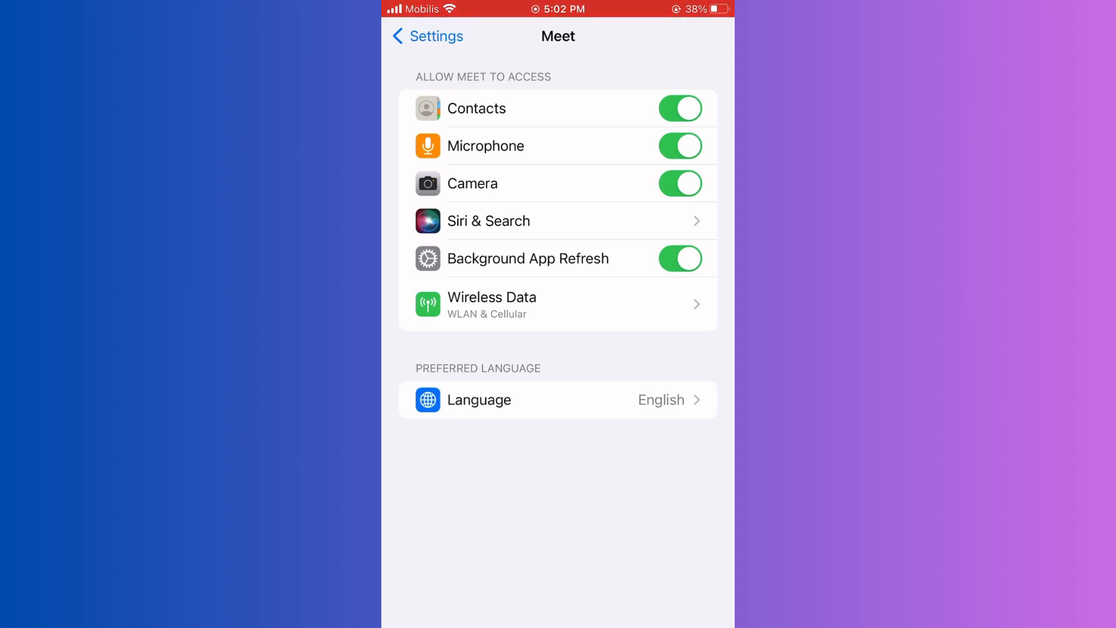
pyautogui.click(680, 146)
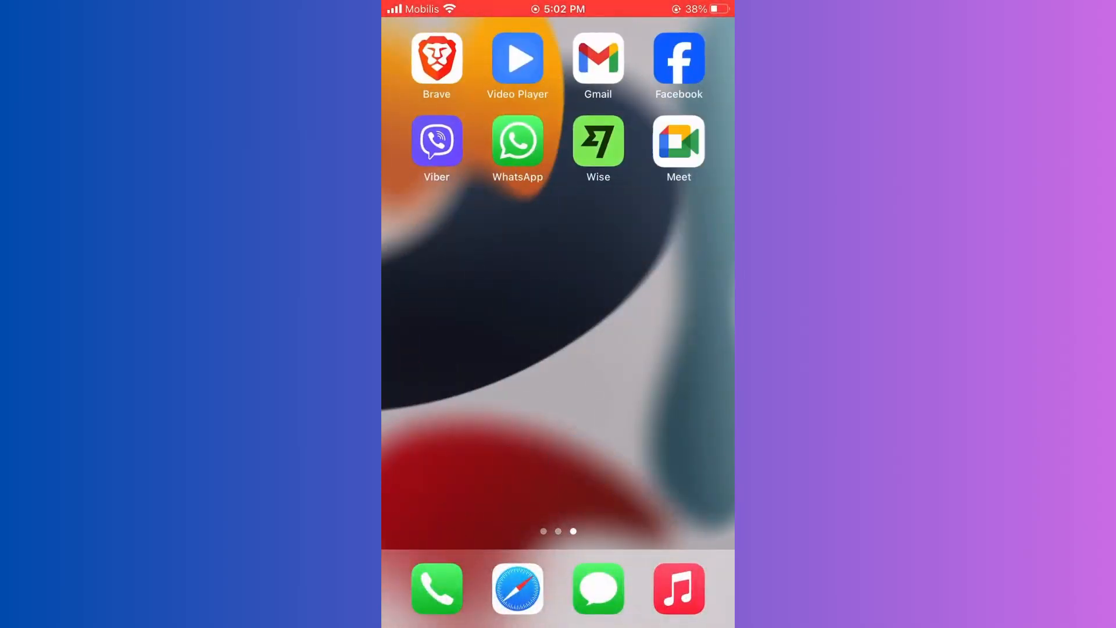
pyautogui.click(676, 140)
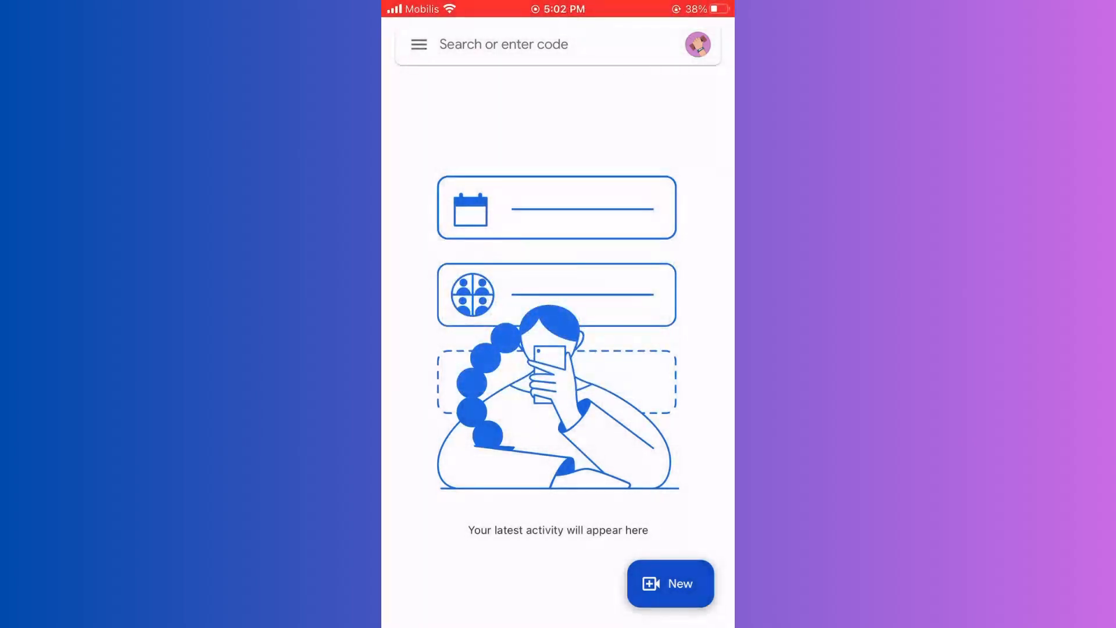
pyautogui.click(669, 584)
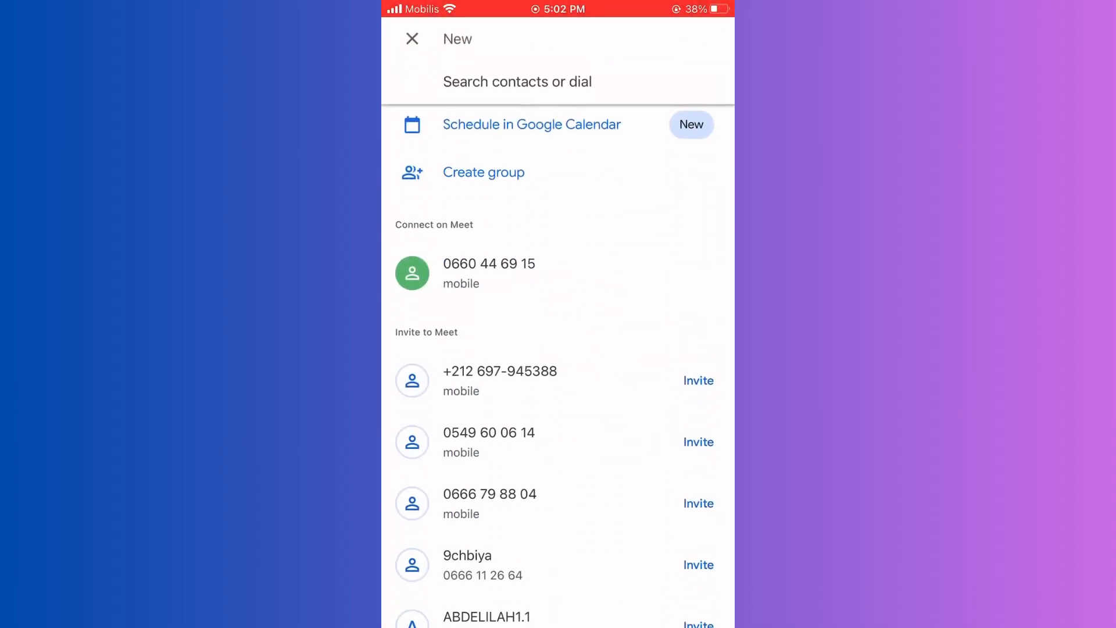
pyautogui.scroll(3)
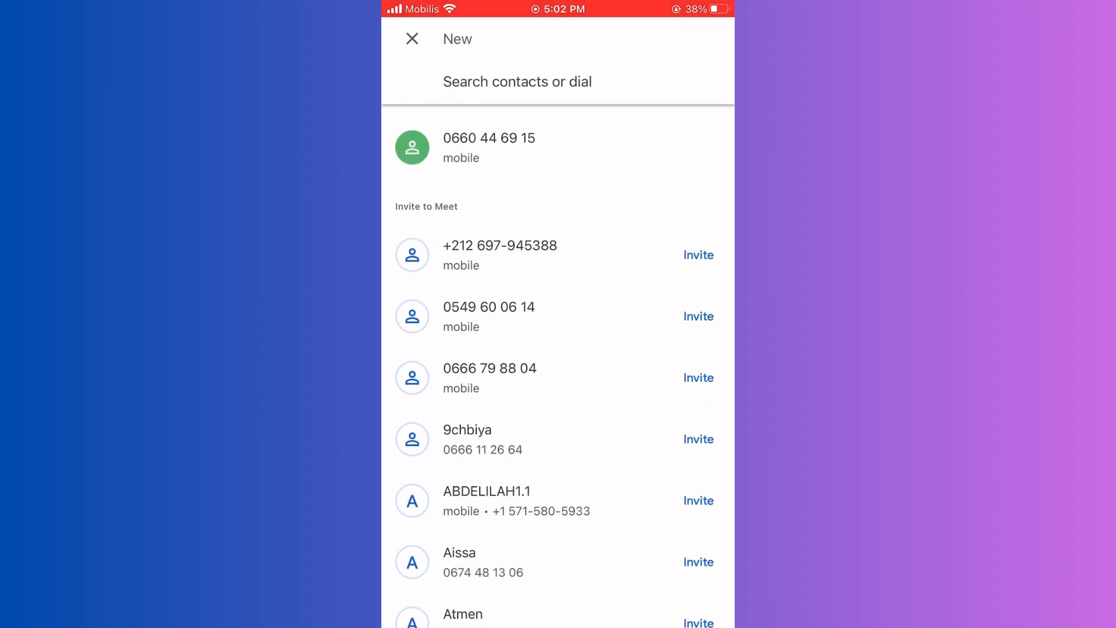
pyautogui.click(412, 39)
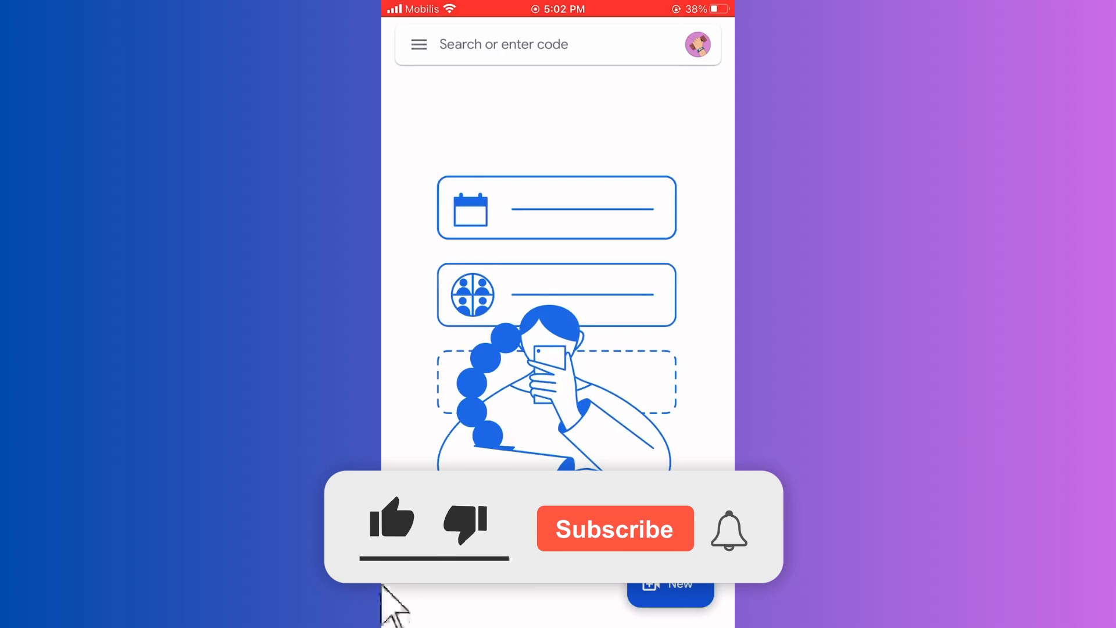